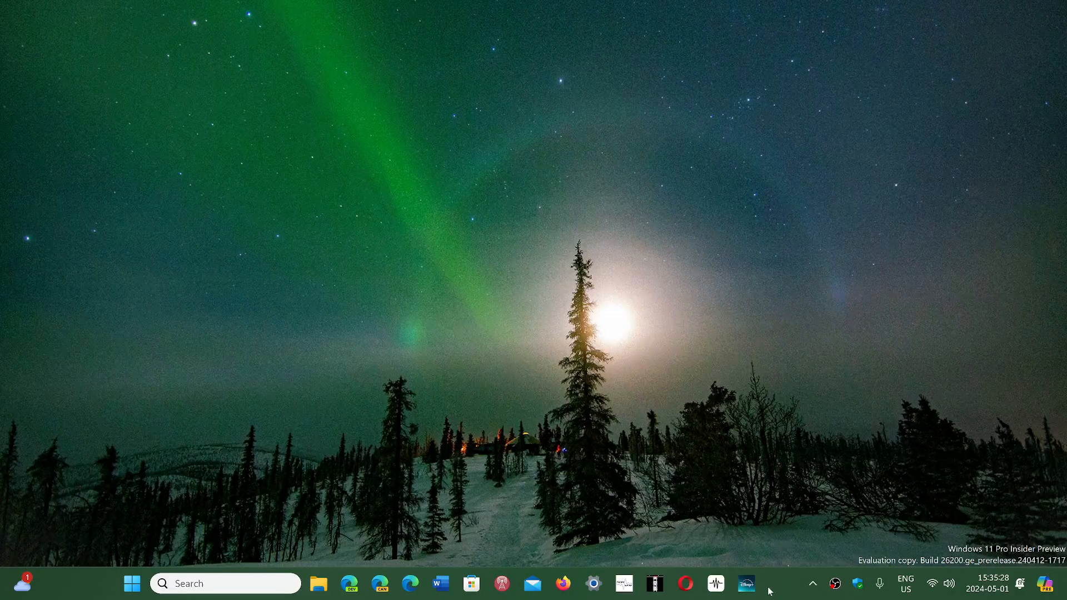
{"action": "mouse_move", "coordinate": [254, 530]}
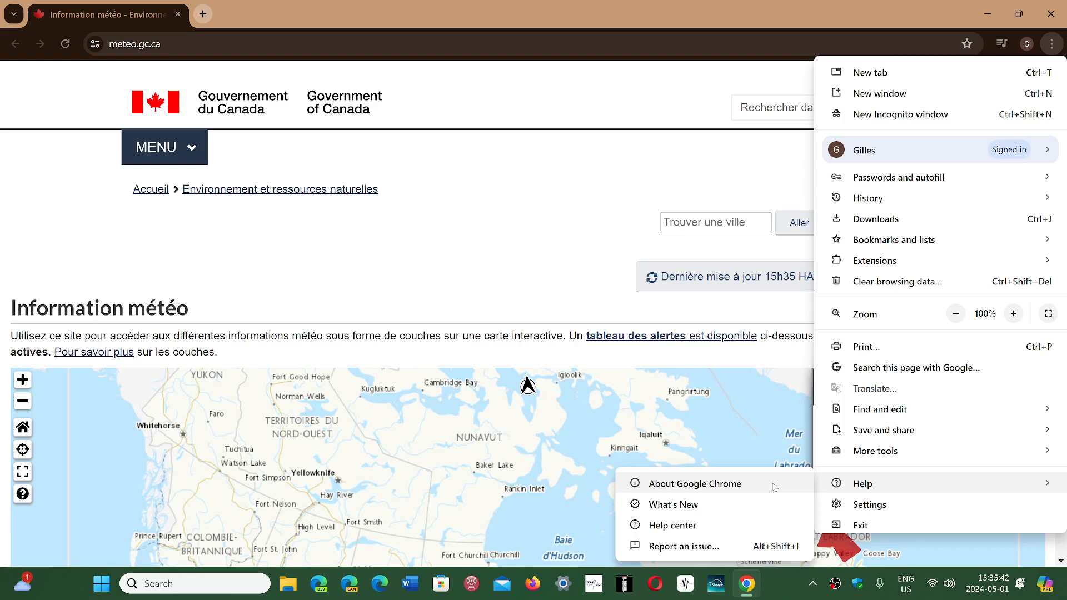
Confirm Chrome is up to date at version 124.0.6367.119, then close the browser
{"action": "left_click", "coordinate": [695, 484]}
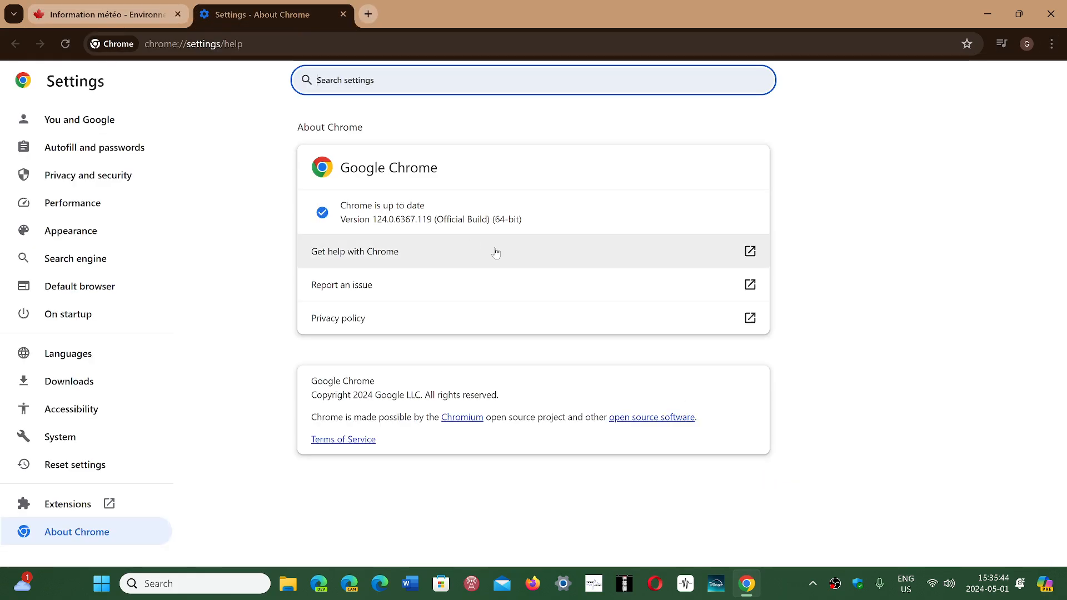
{"action": "mouse_move", "coordinate": [585, 354]}
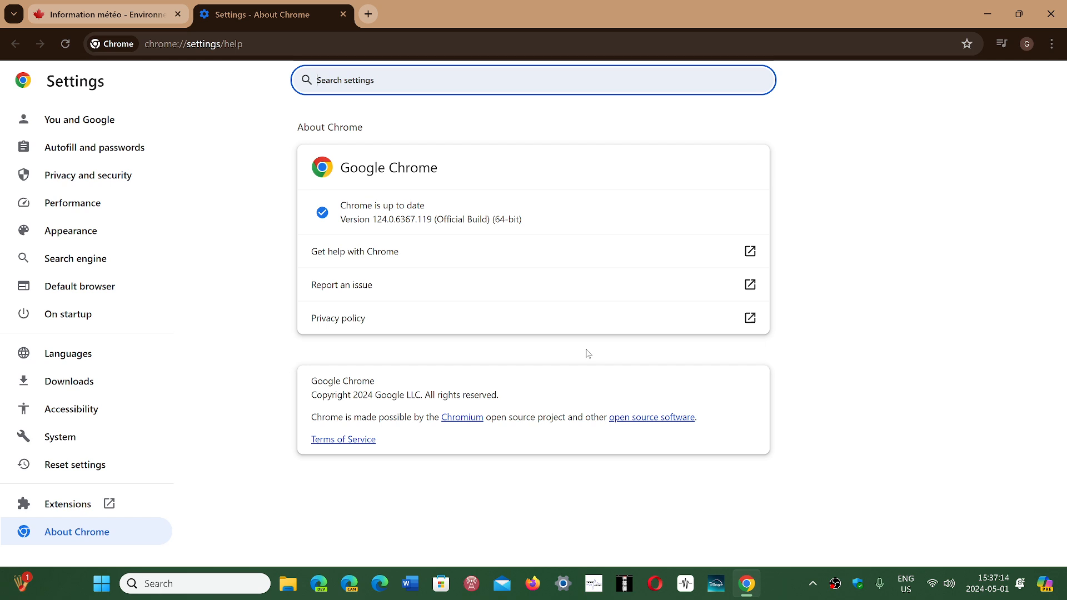
{"action": "mouse_move", "coordinate": [616, 353]}
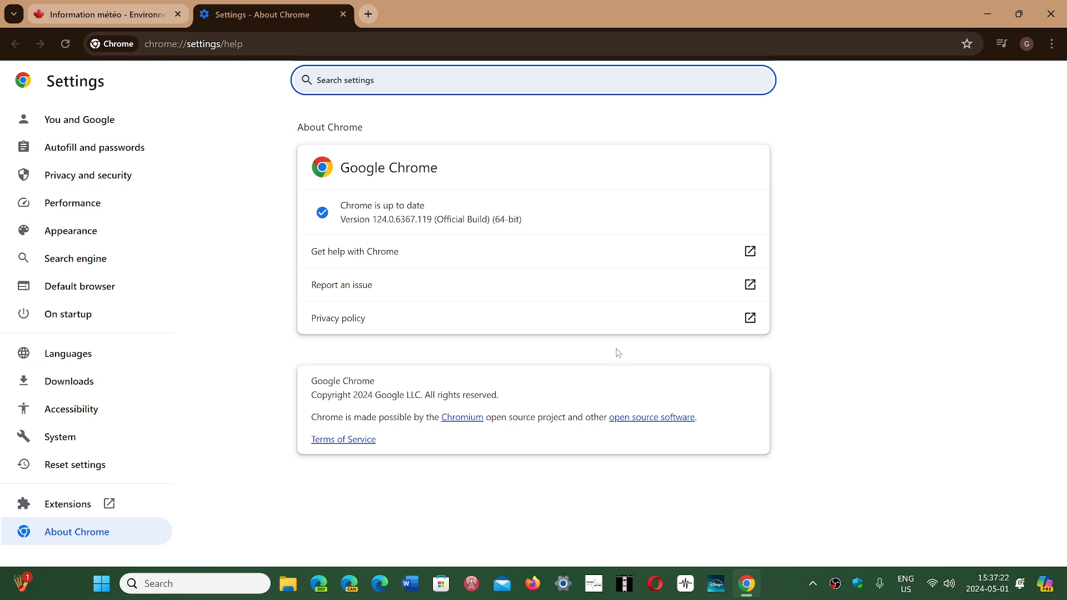
{"action": "mouse_move", "coordinate": [918, 314]}
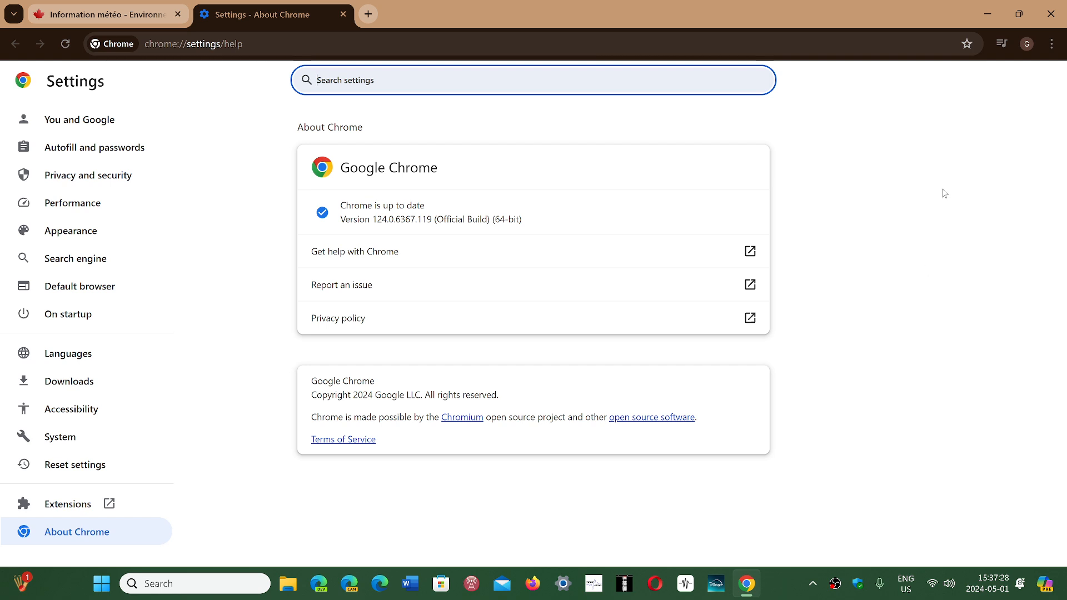
{"action": "mouse_move", "coordinate": [938, 246]}
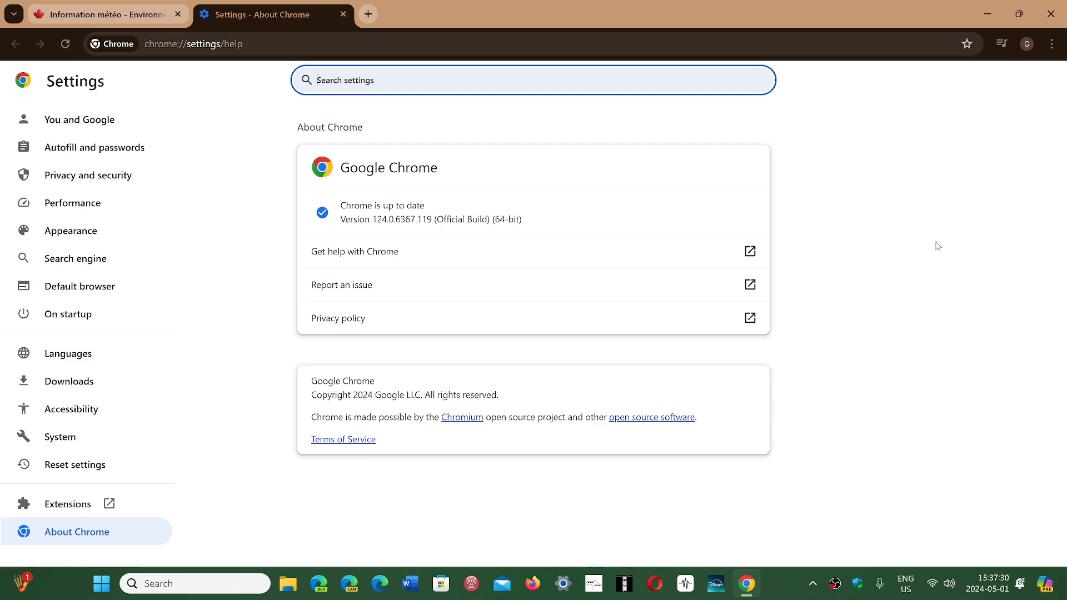
{"action": "mouse_move", "coordinate": [908, 216]}
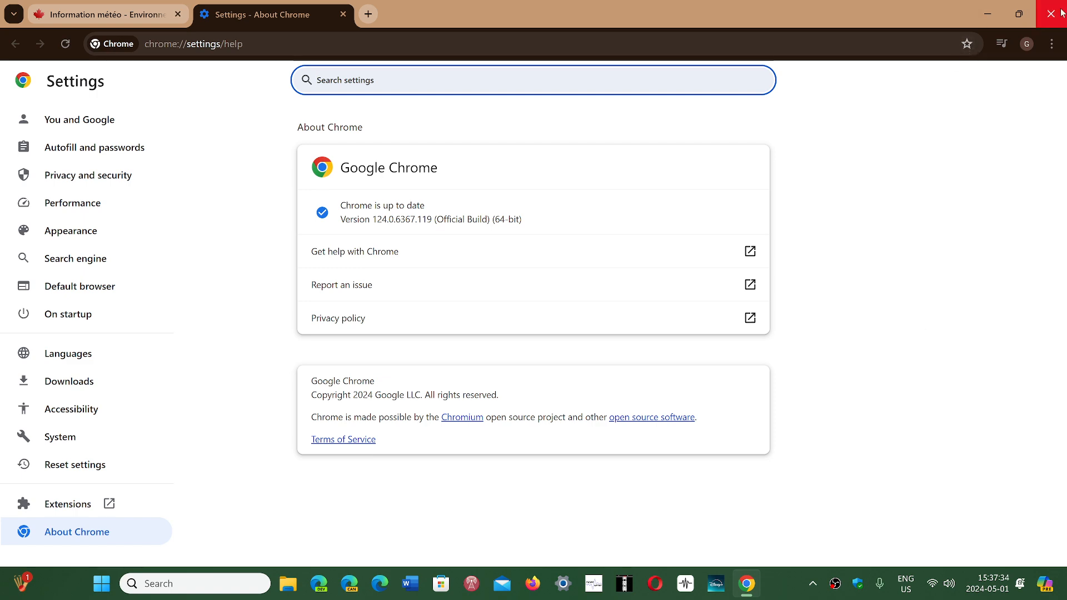
{"action": "left_click", "coordinate": [1050, 14]}
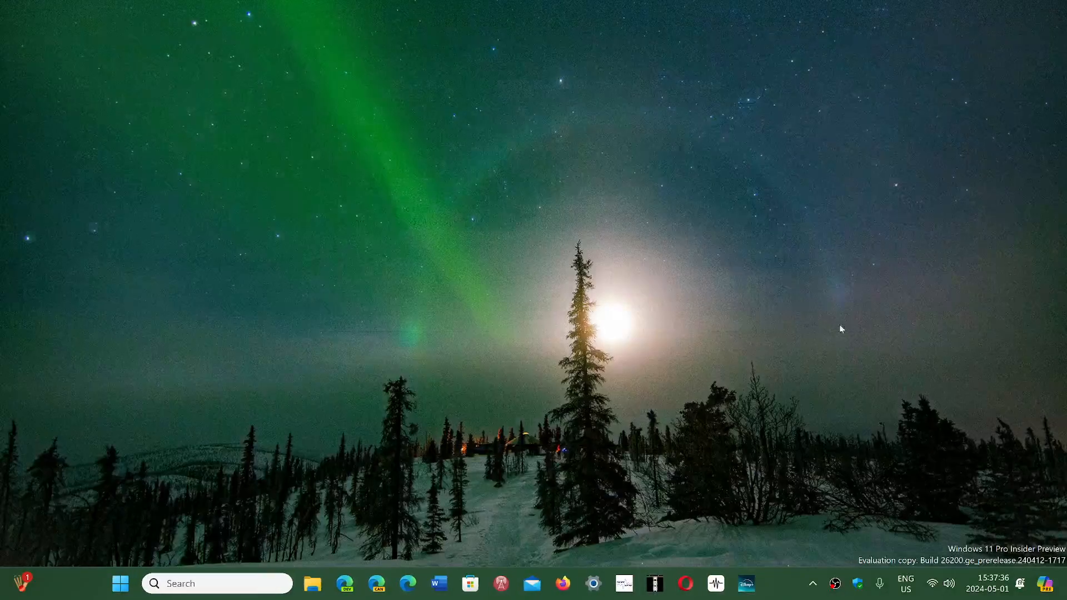